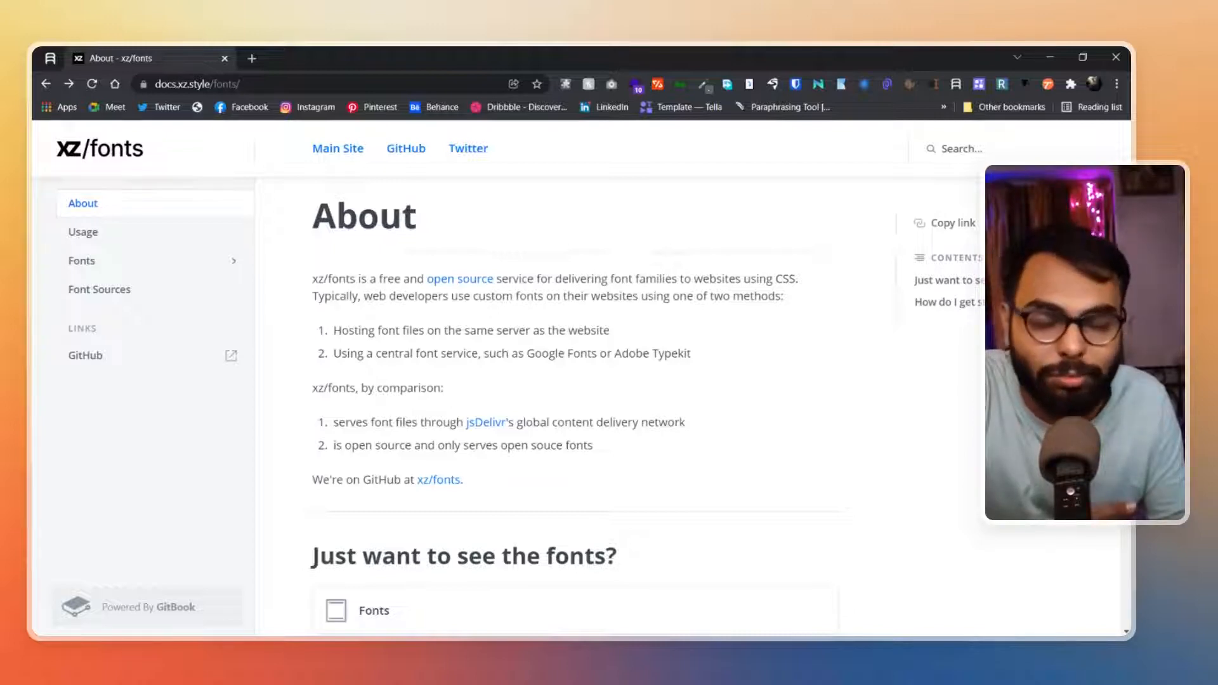
- Finish reading the About page and open the Fonts list of font families
{"action": "scroll", "scroll_direction": "down", "scroll_amount": 3}
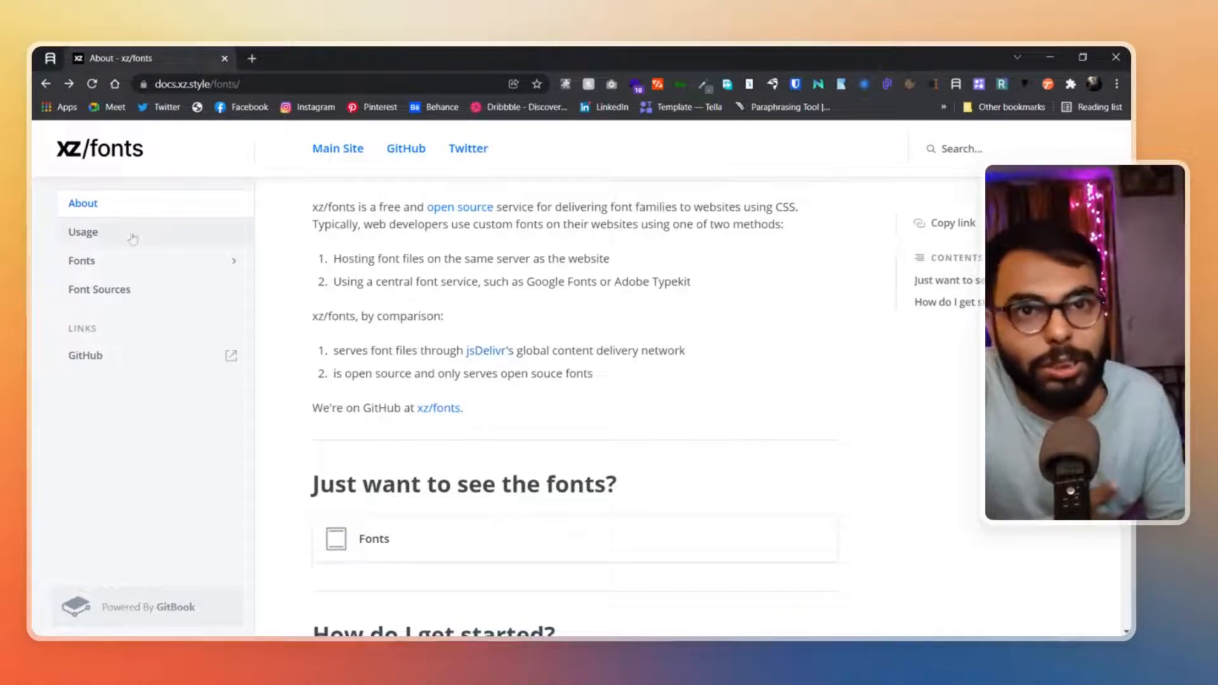
{"action": "left_click", "coordinate": [81, 260]}
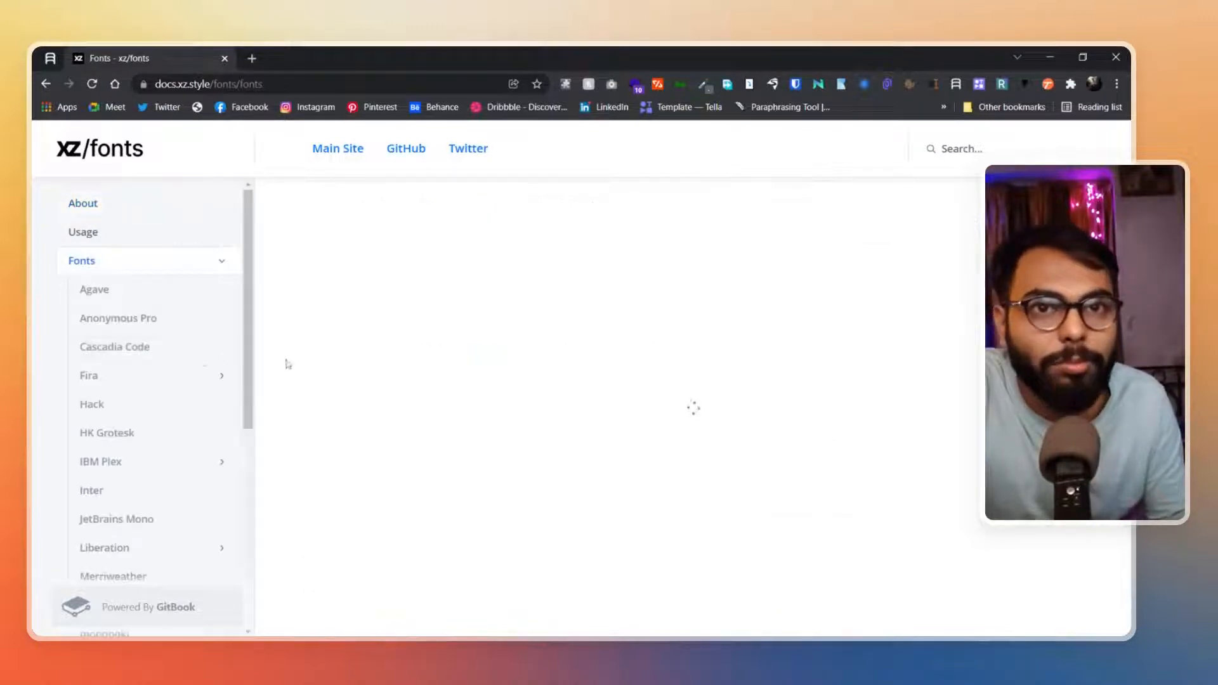
- View the Agave page's install tag and CSS usage, then open IBM Plex
{"action": "left_click", "coordinate": [94, 290]}
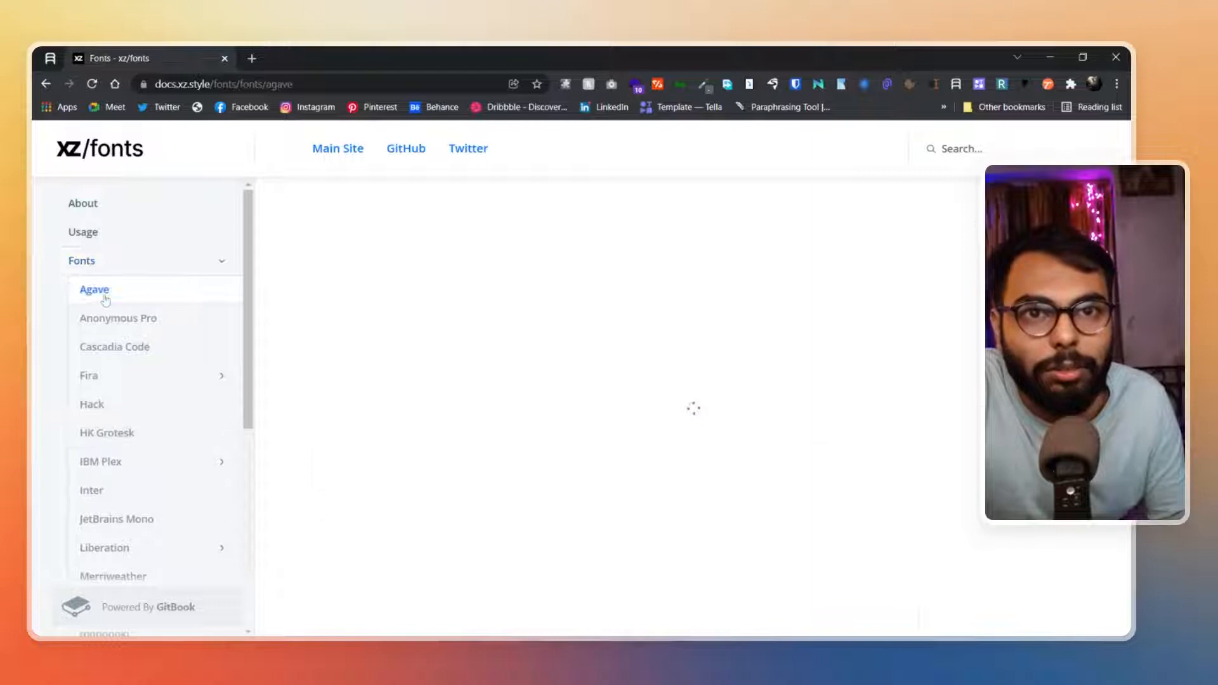
{"action": "left_click", "coordinate": [94, 289]}
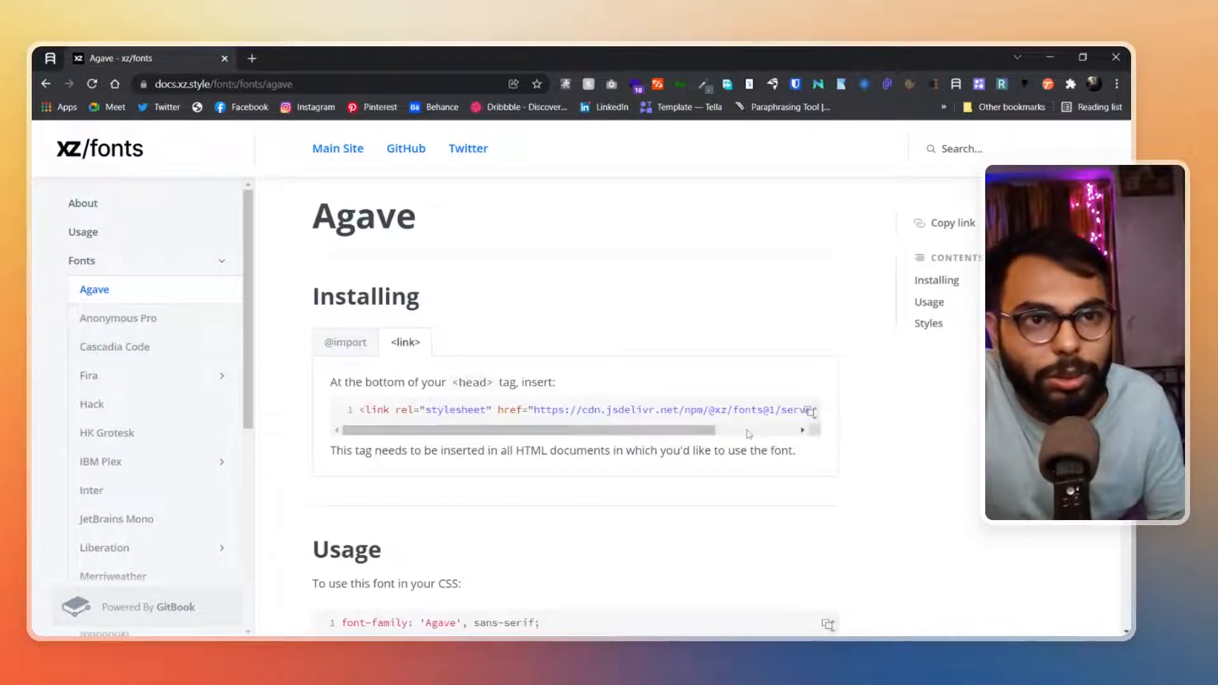
{"action": "scroll", "scroll_direction": "down", "scroll_amount": 3}
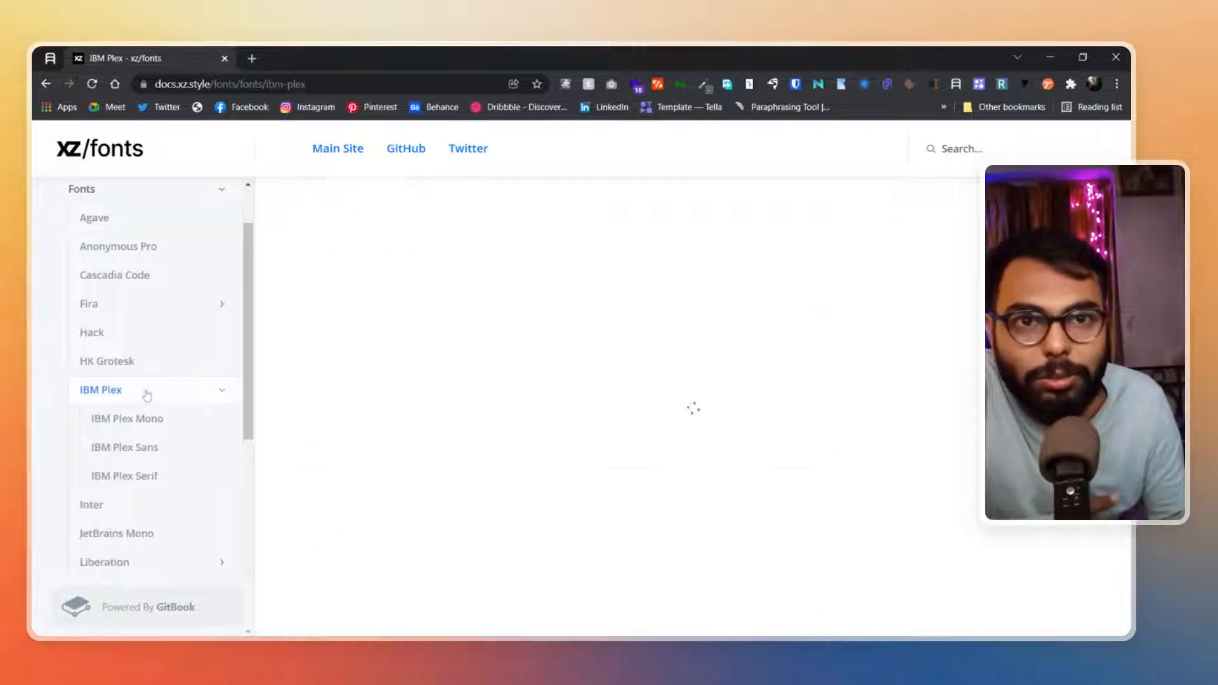
{"action": "left_click", "coordinate": [100, 389]}
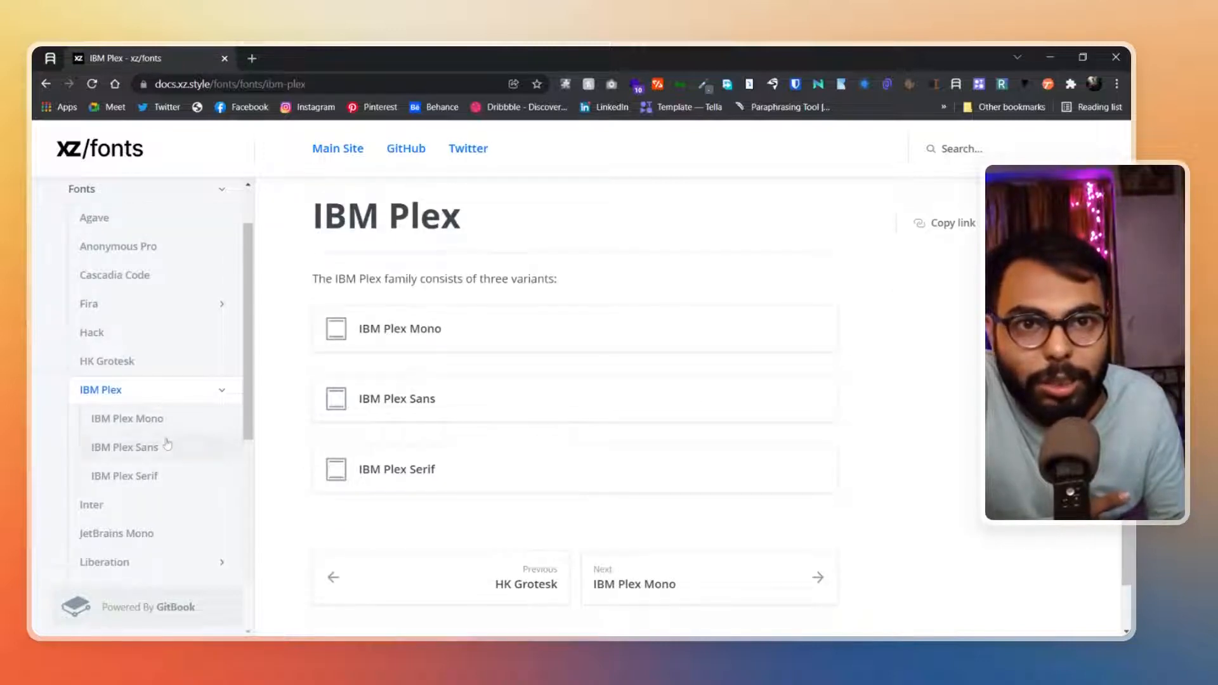
{"action": "left_click", "coordinate": [125, 447]}
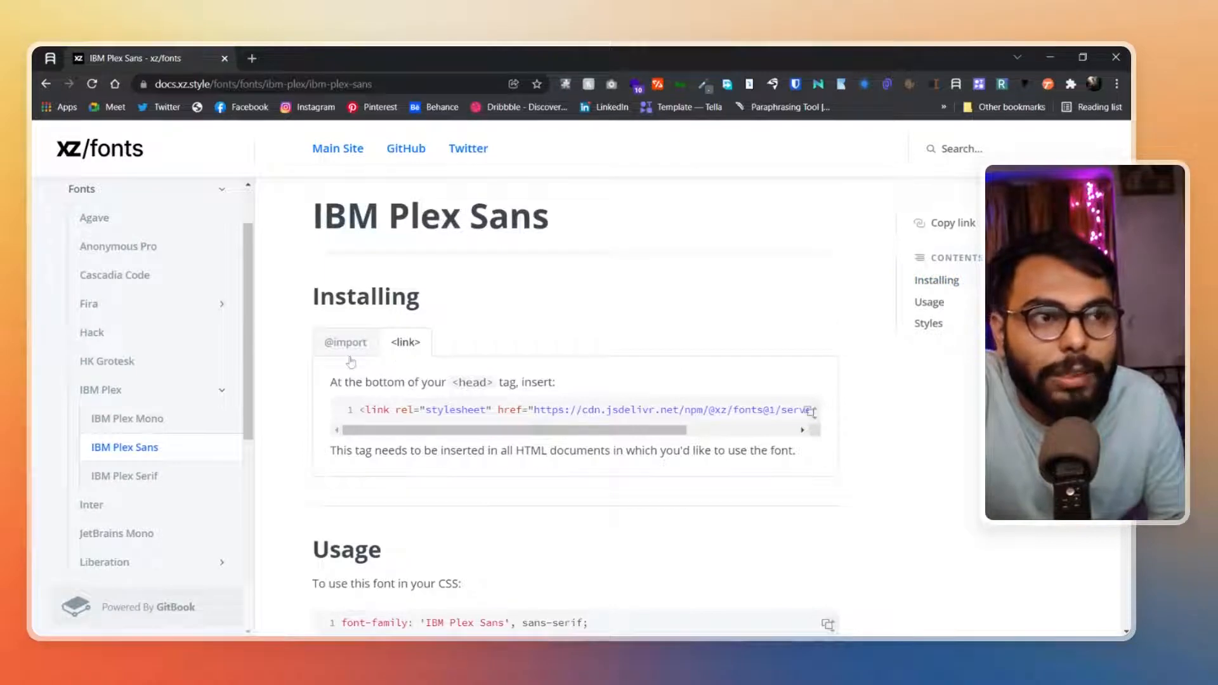
{"action": "left_click", "coordinate": [345, 342]}
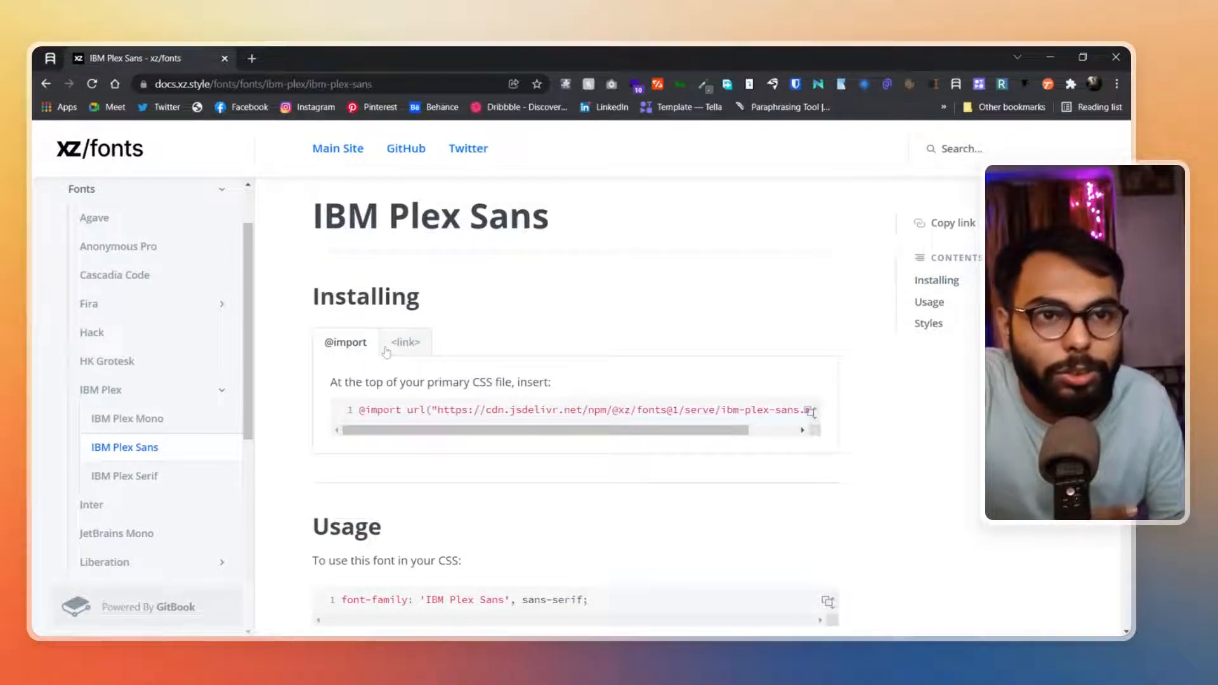
{"action": "left_click", "coordinate": [404, 342]}
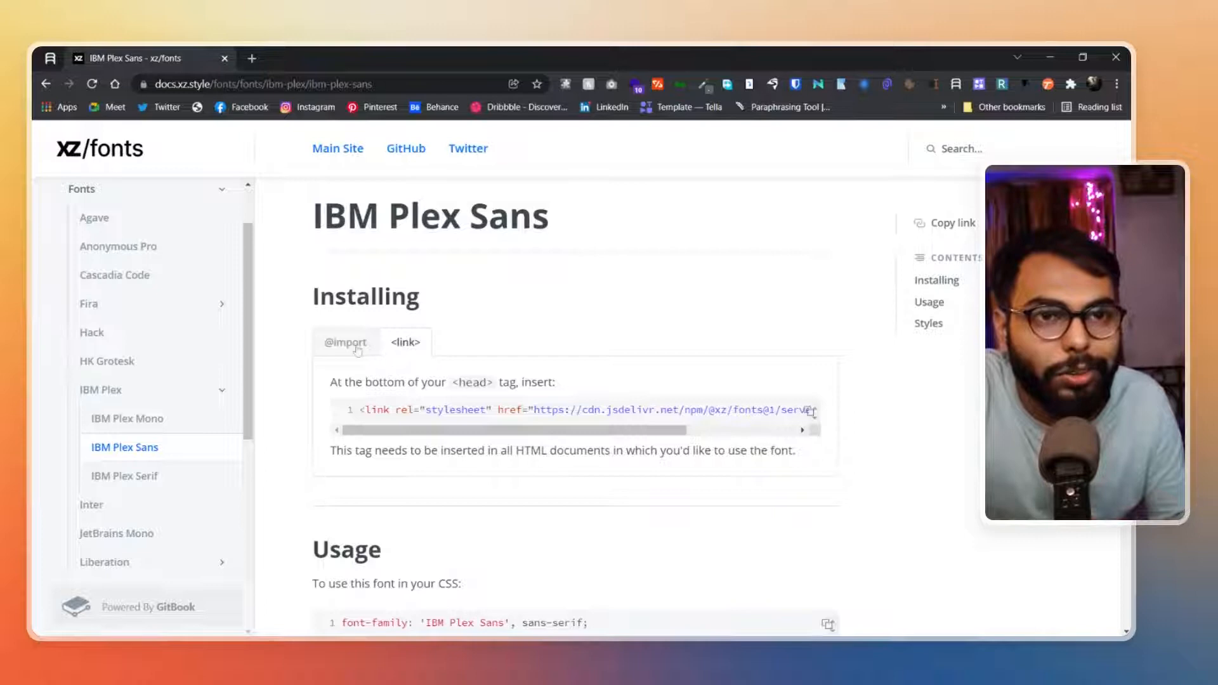
{"action": "left_click", "coordinate": [345, 342]}
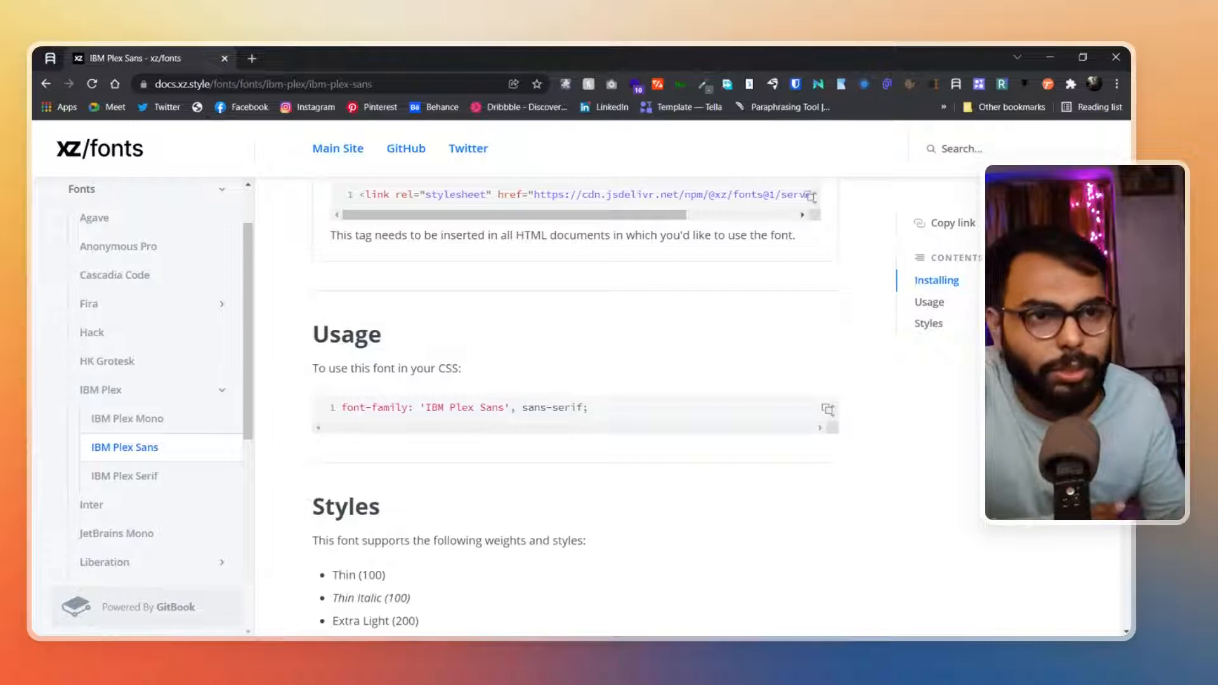
- Scroll through IBM Plex Sans usage and weights, Thin (100) to Bold Italic (700)
{"action": "scroll", "scroll_direction": "down", "scroll_amount": 3}
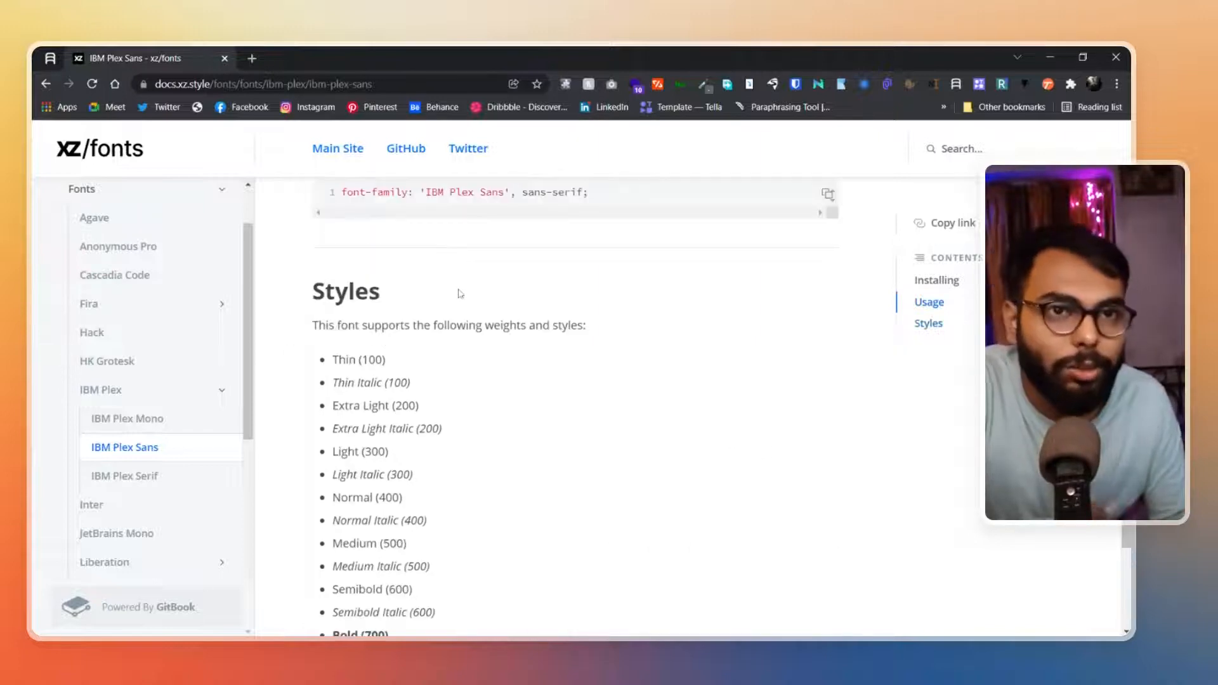
{"action": "scroll", "scroll_direction": "down", "scroll_amount": 3}
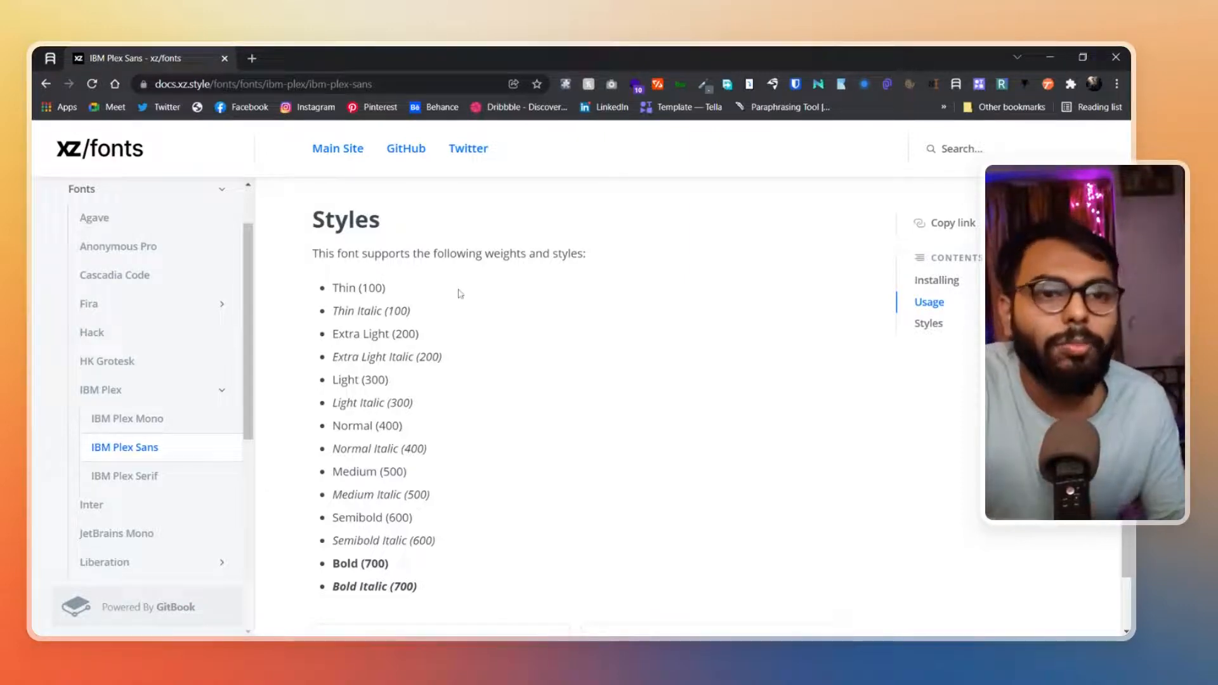
{"action": "scroll", "scroll_direction": "down", "scroll_amount": 3}
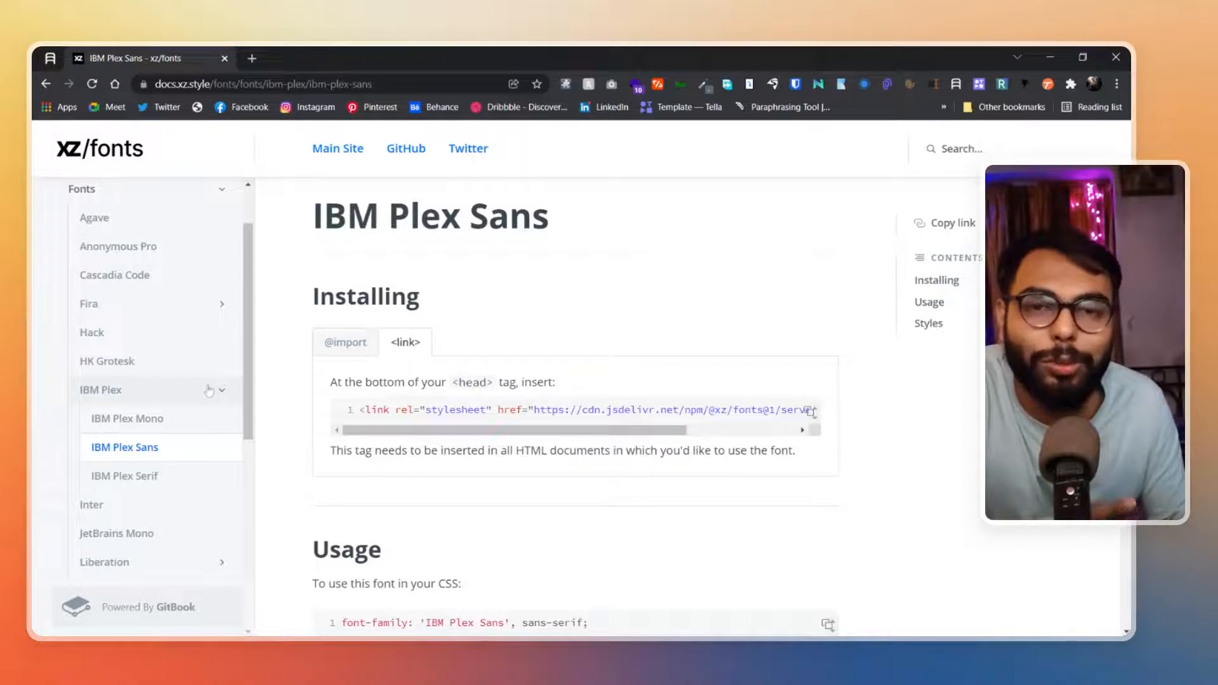
{"action": "mouse_move", "coordinate": [272, 439]}
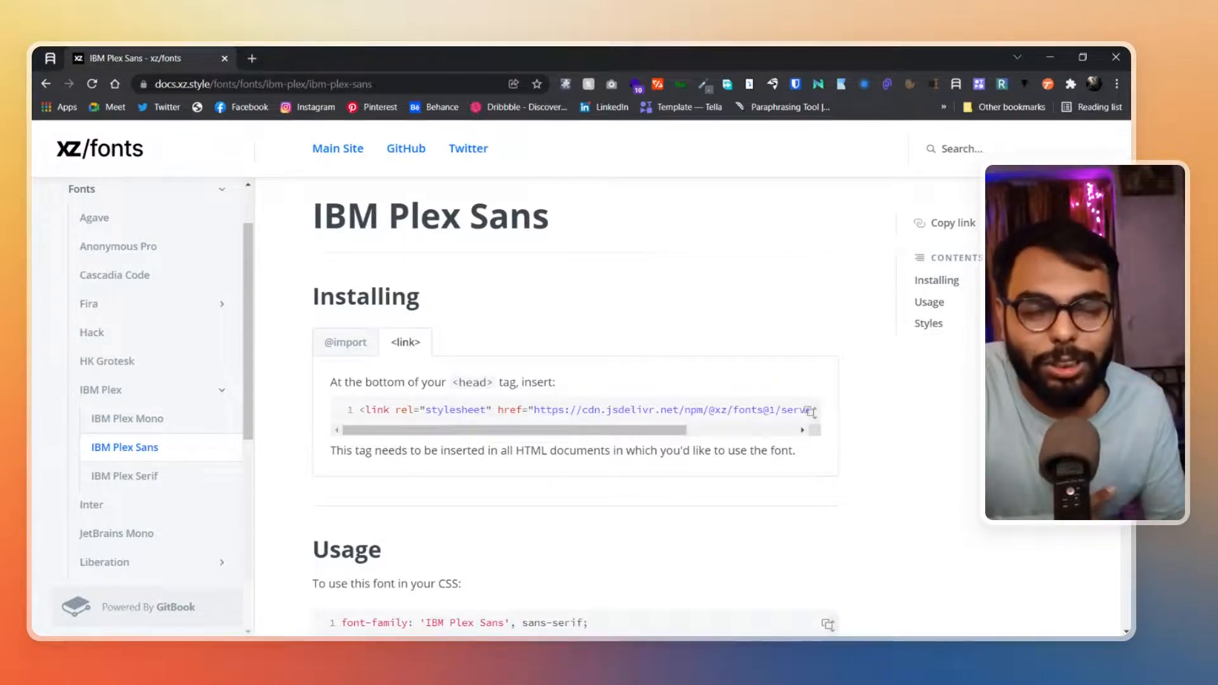
- Open the Inter page and scroll to its weights, Thin (100) to Black Italic (900)
{"action": "scroll", "scroll_direction": "down", "scroll_amount": 3}
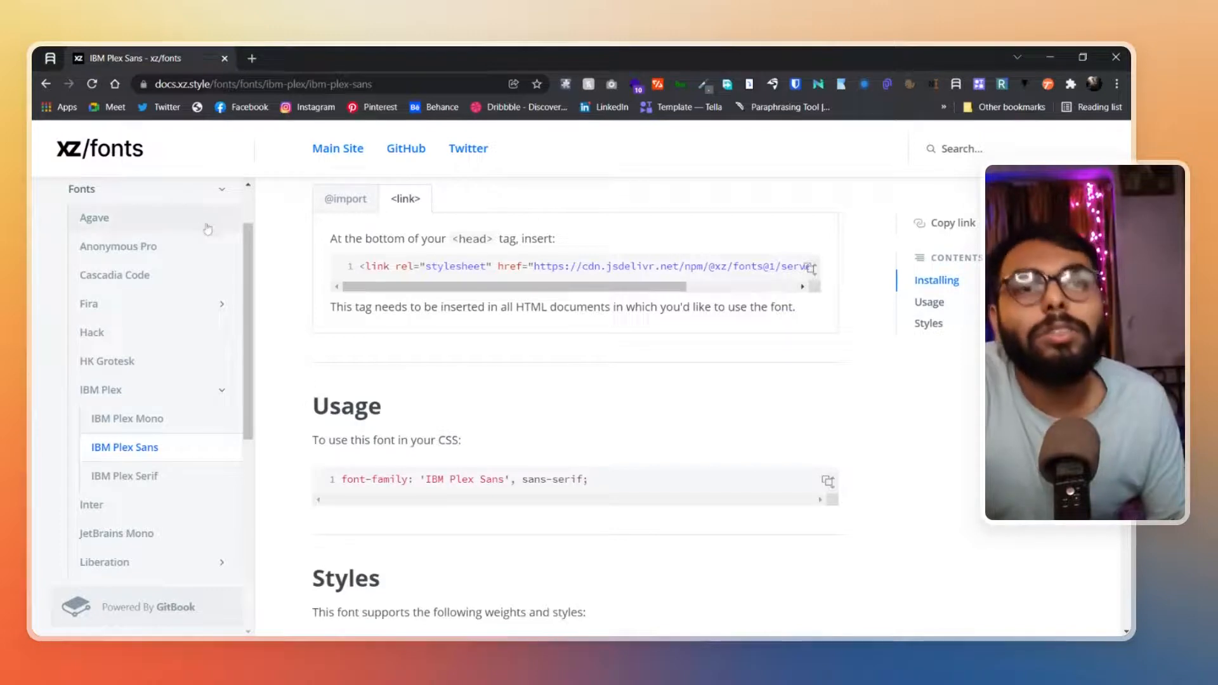
{"action": "scroll", "scroll_direction": "down", "scroll_amount": 3}
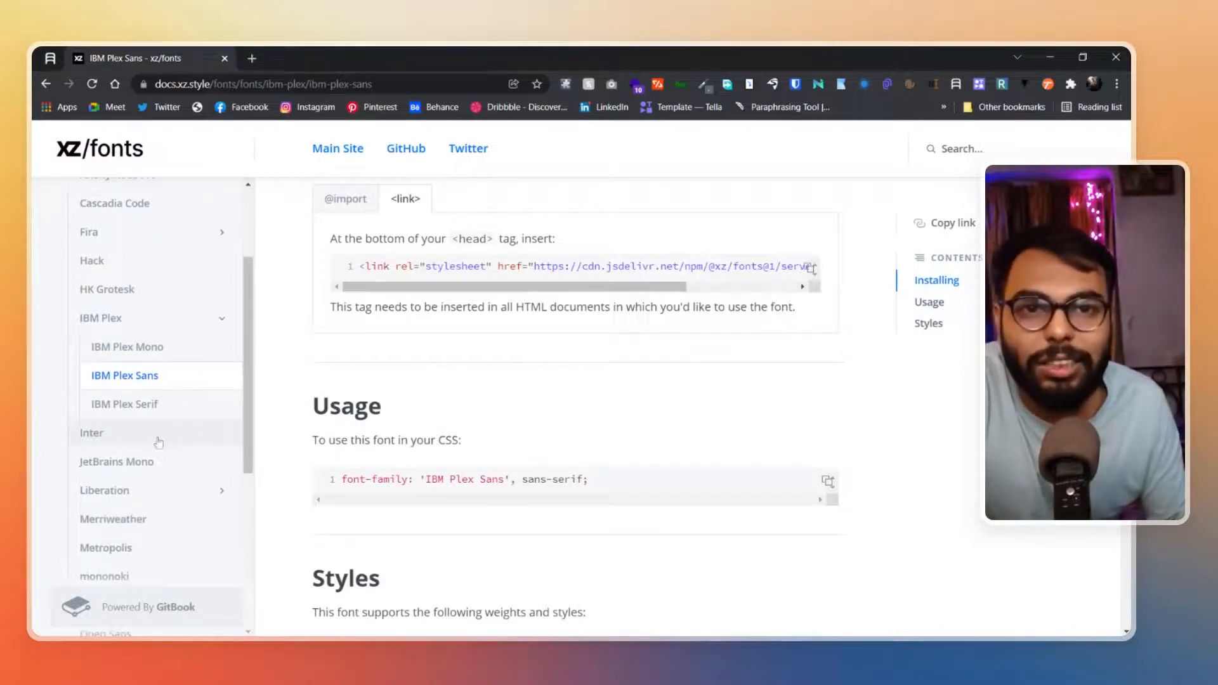
{"action": "left_click", "coordinate": [91, 433]}
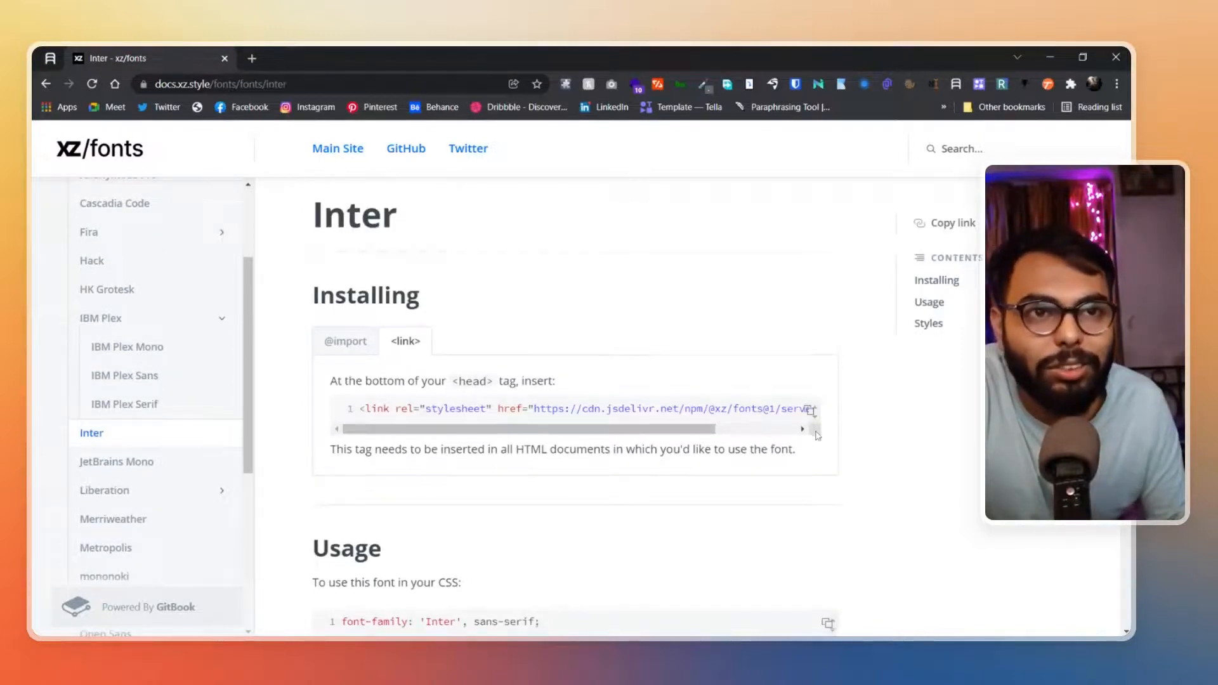
{"action": "scroll", "scroll_direction": "down", "scroll_amount": 3}
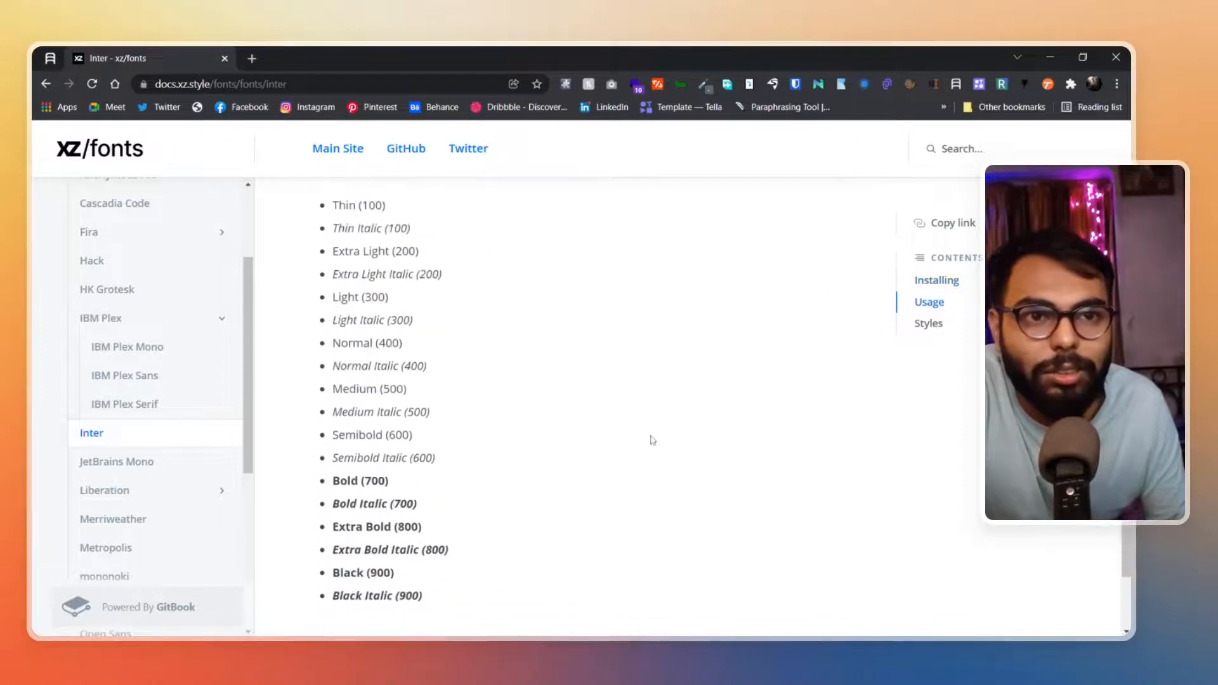